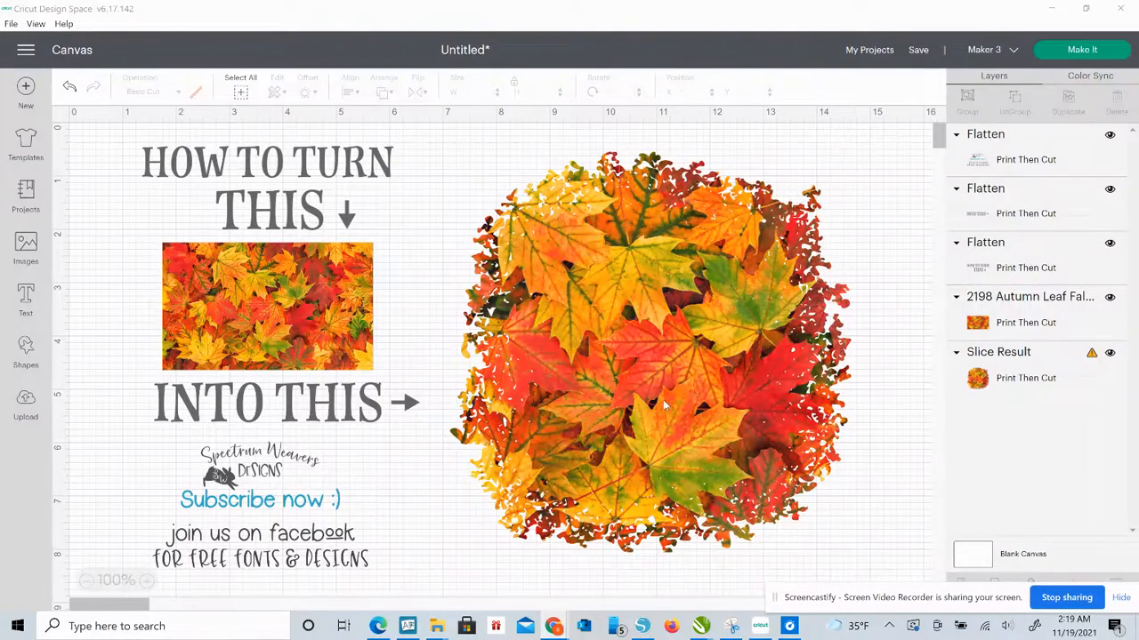
pyautogui.moveTo(538, 498)
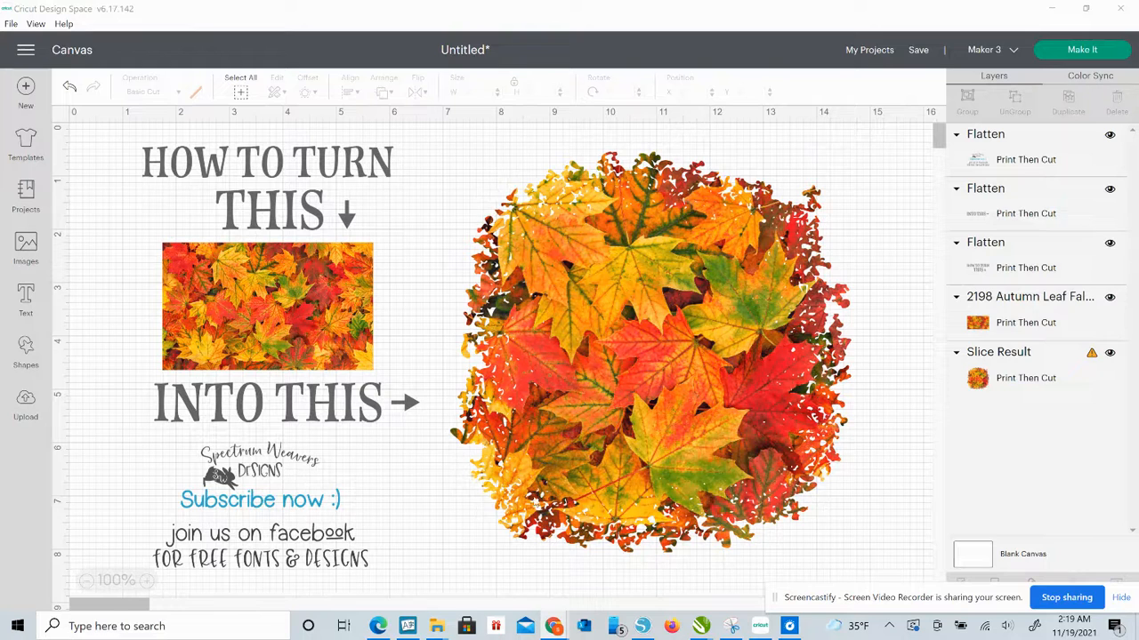
pyautogui.moveTo(739, 234)
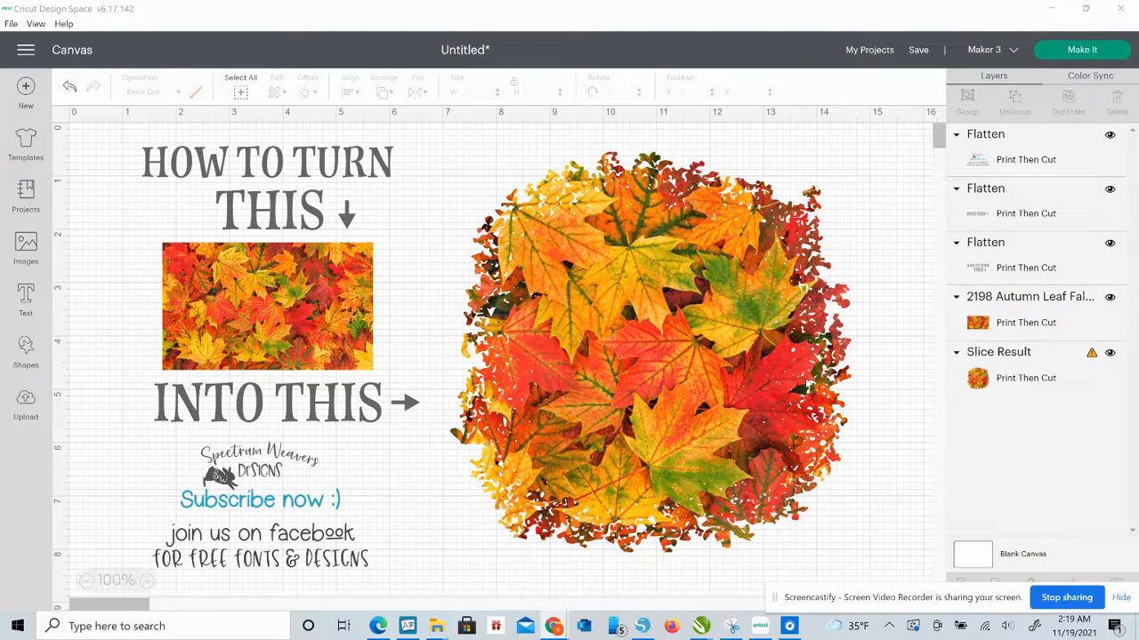
pyautogui.moveTo(523, 333)
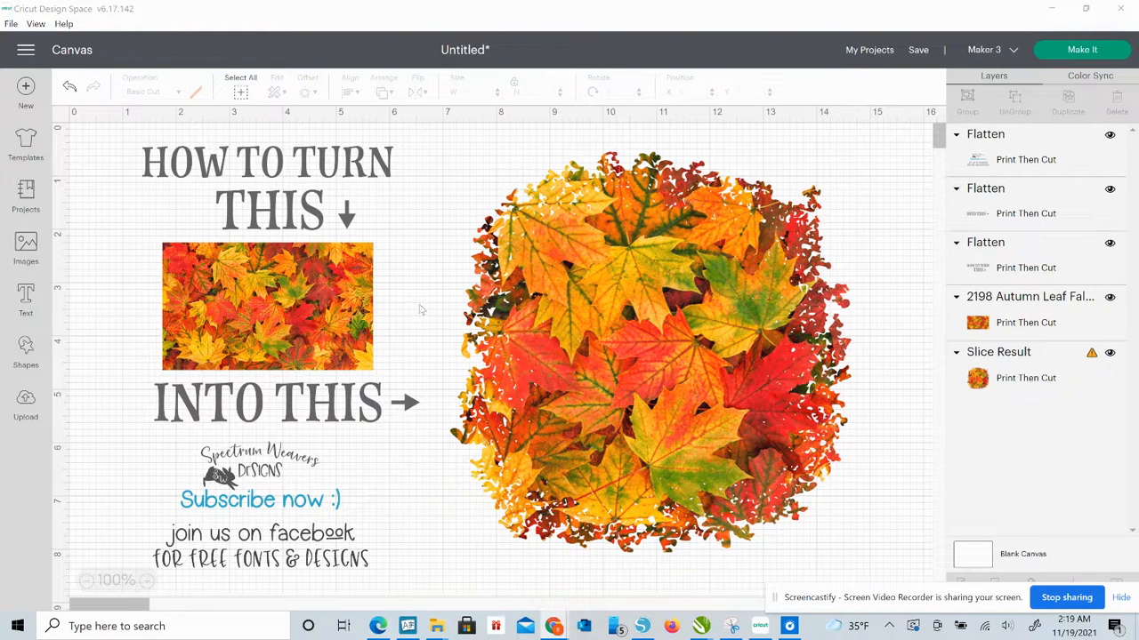
# Delete the 'How to turn this into this' title text and pick up the leaf photo to reposition it.
pyautogui.click(267, 187)
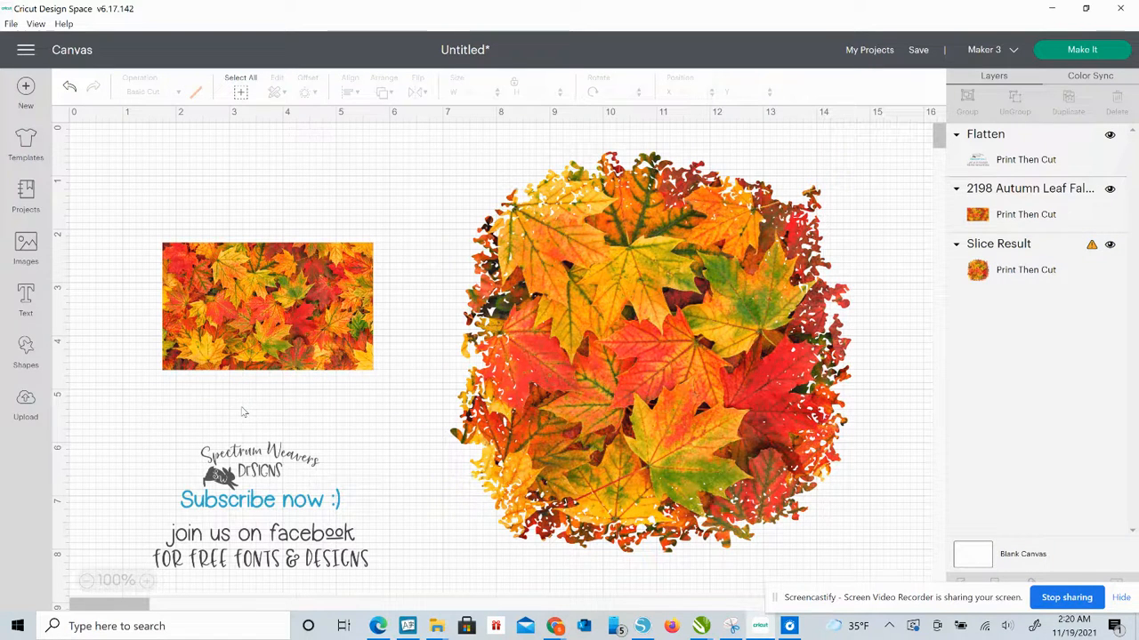
pyautogui.click(266, 307)
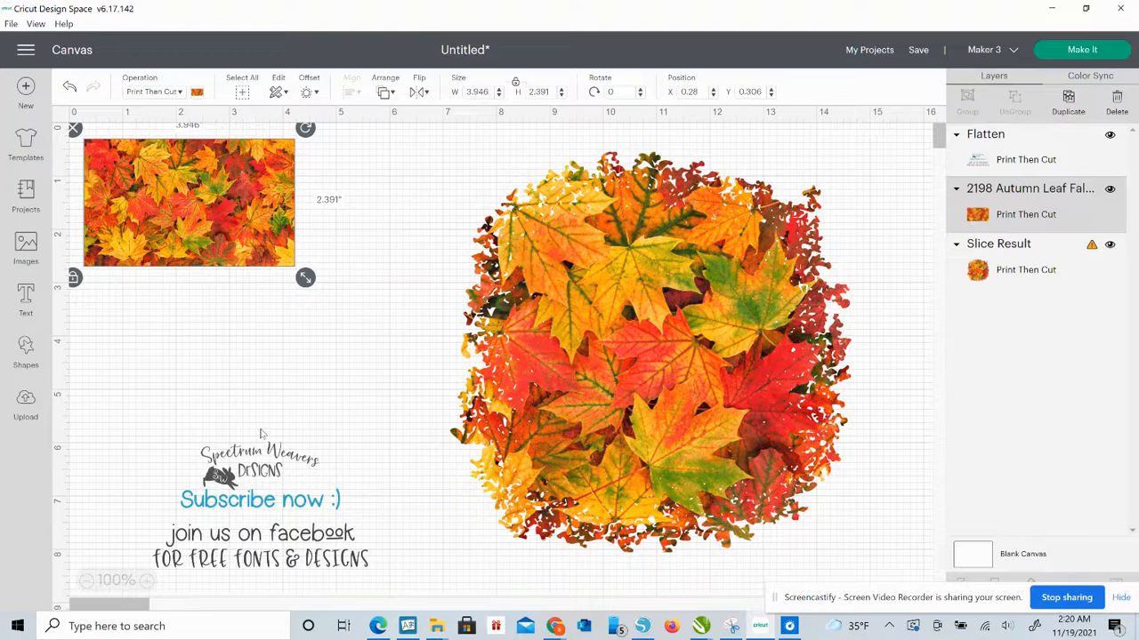
pyautogui.moveTo(453, 579)
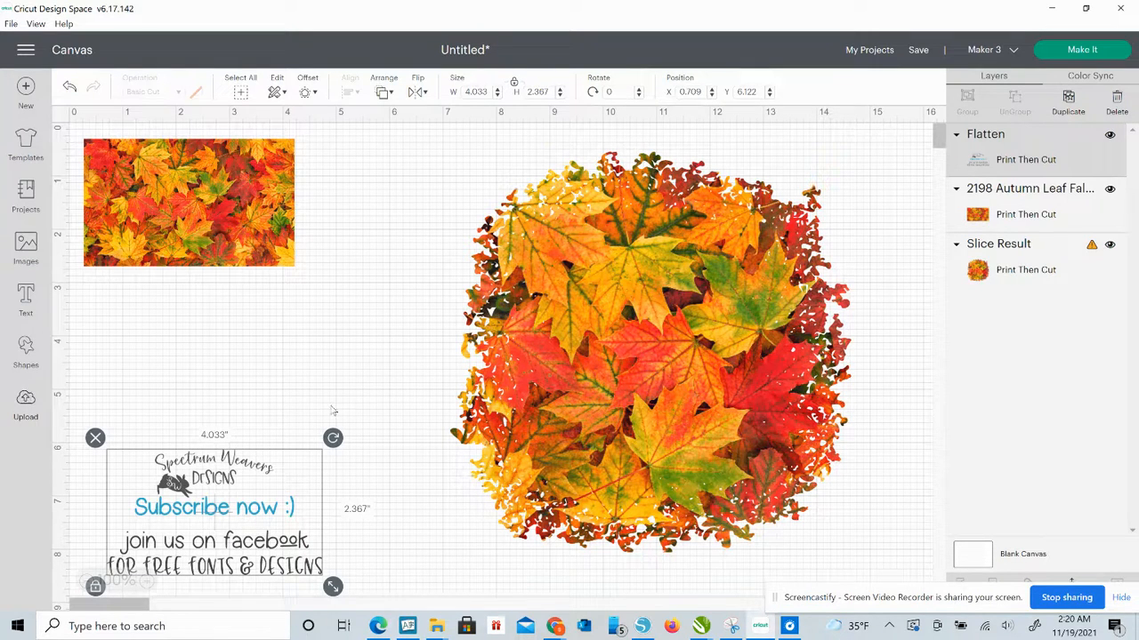
# Add the black distressed square image from Recent Uploads onto the canvas.
pyautogui.click(26, 405)
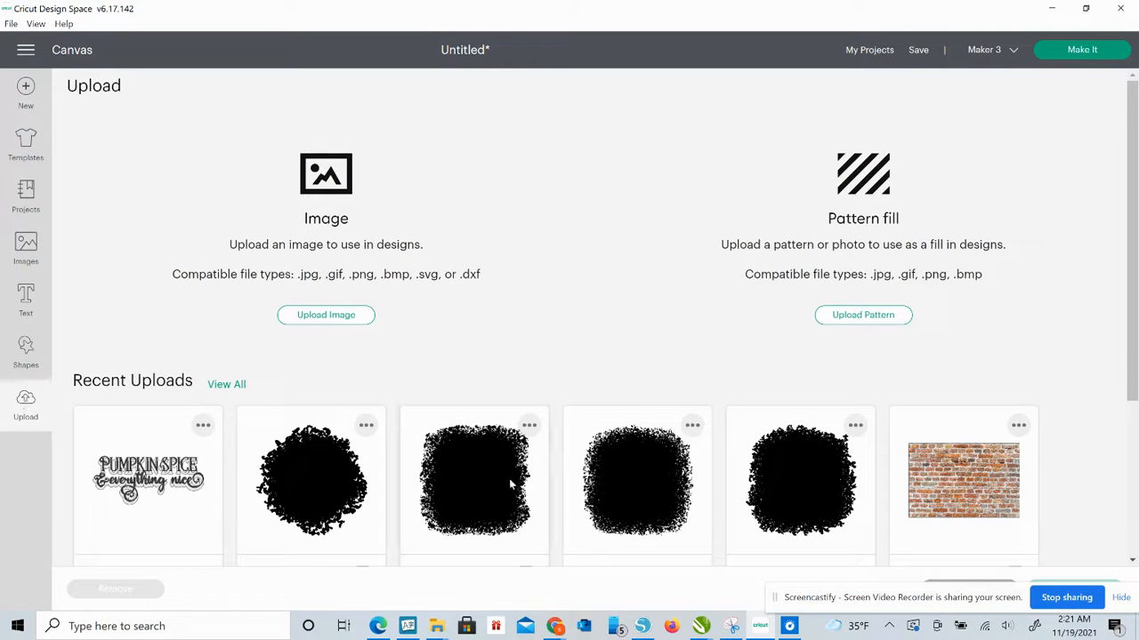
pyautogui.click(800, 481)
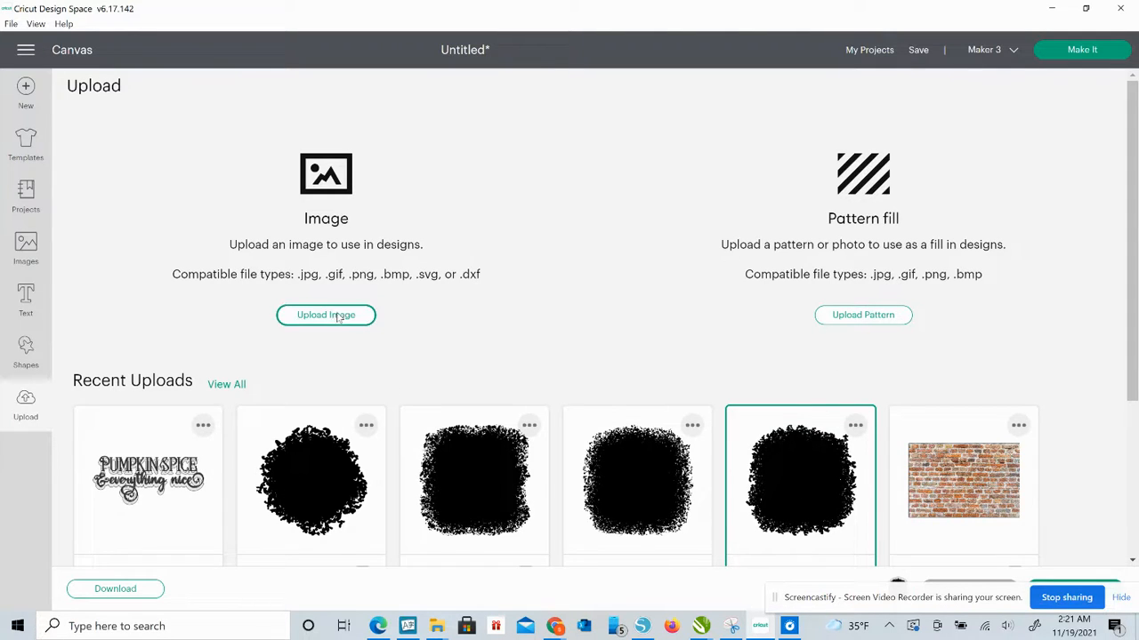
pyautogui.click(326, 315)
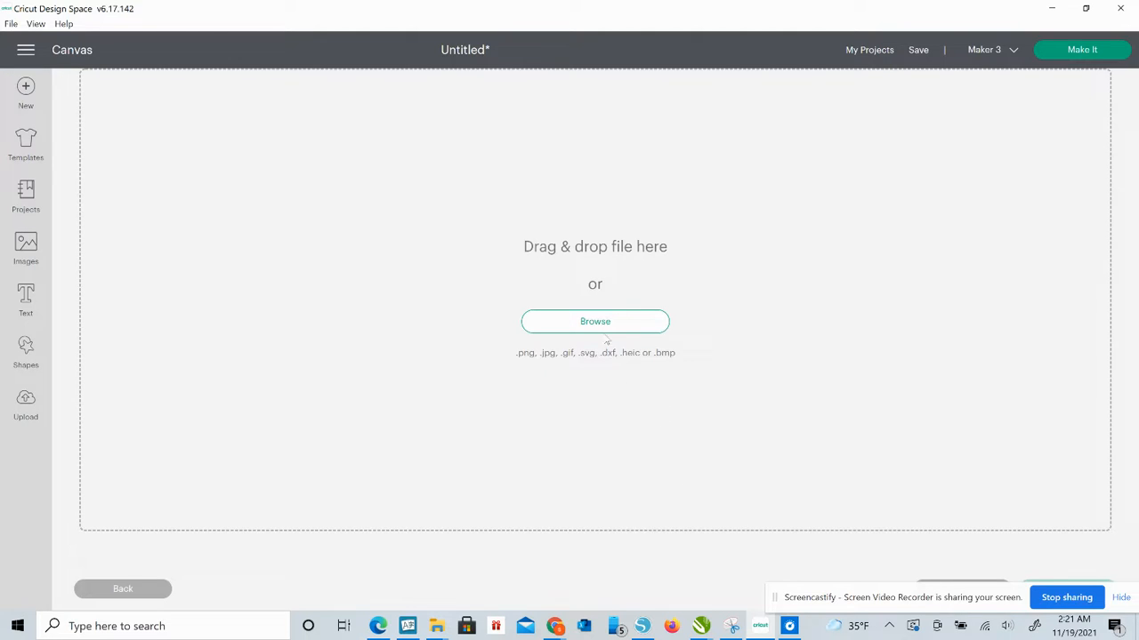
pyautogui.moveTo(103, 391)
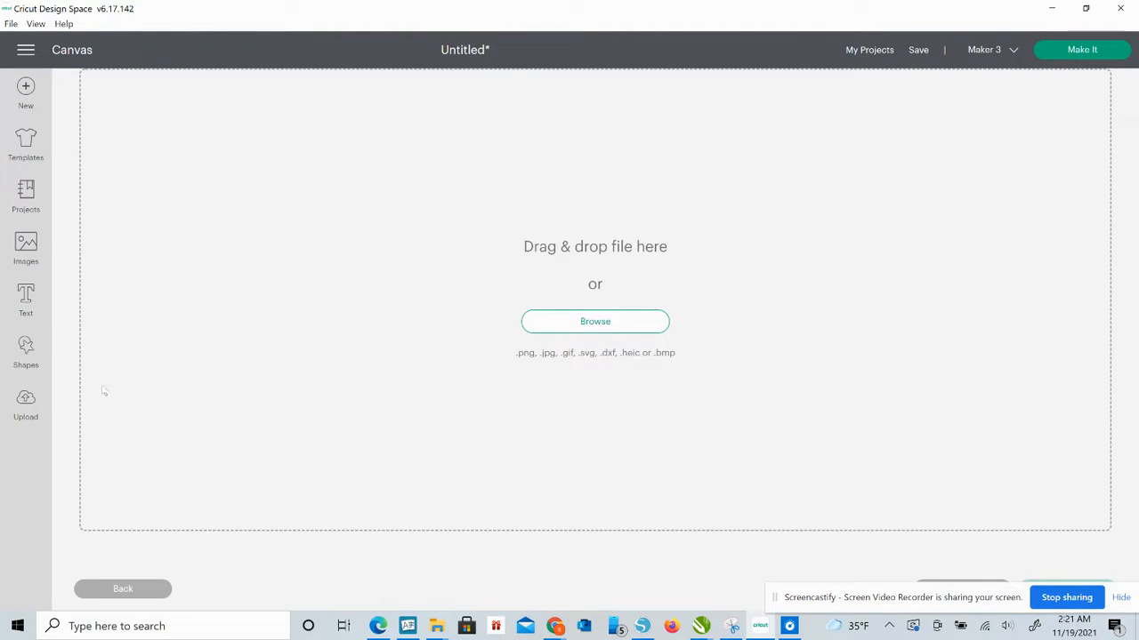
pyautogui.click(25, 404)
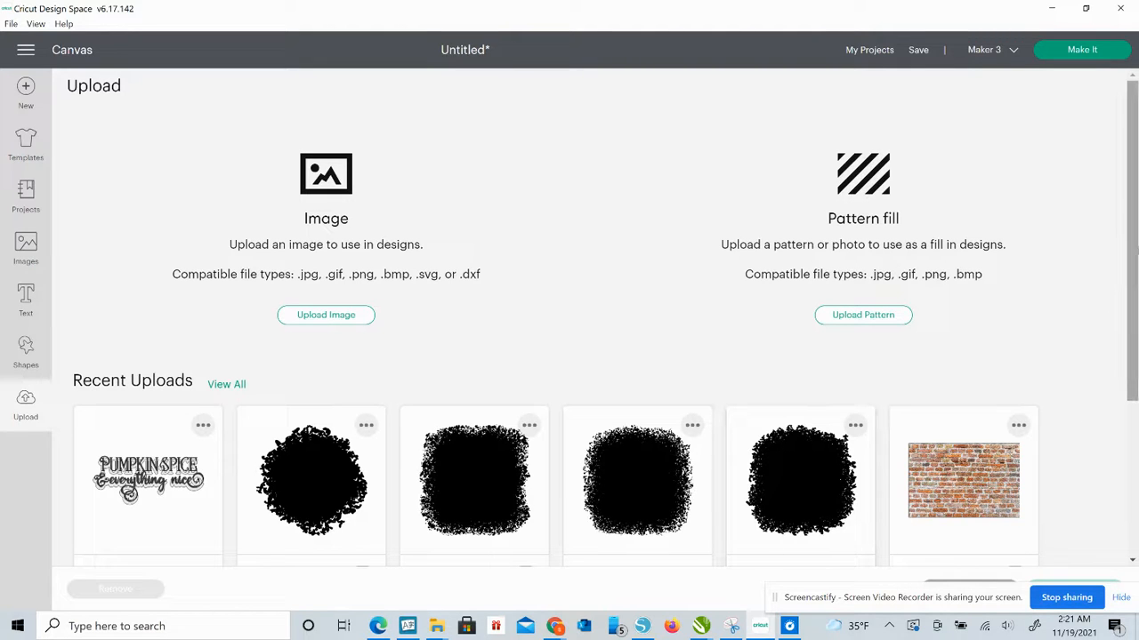
pyautogui.click(799, 480)
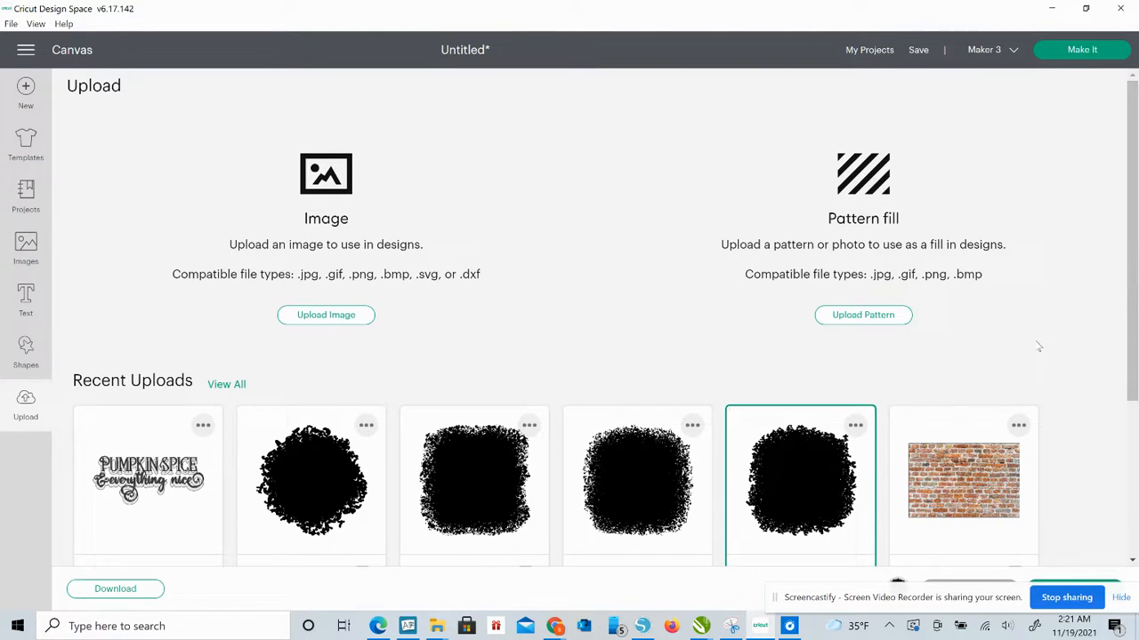
pyautogui.scroll(-3)
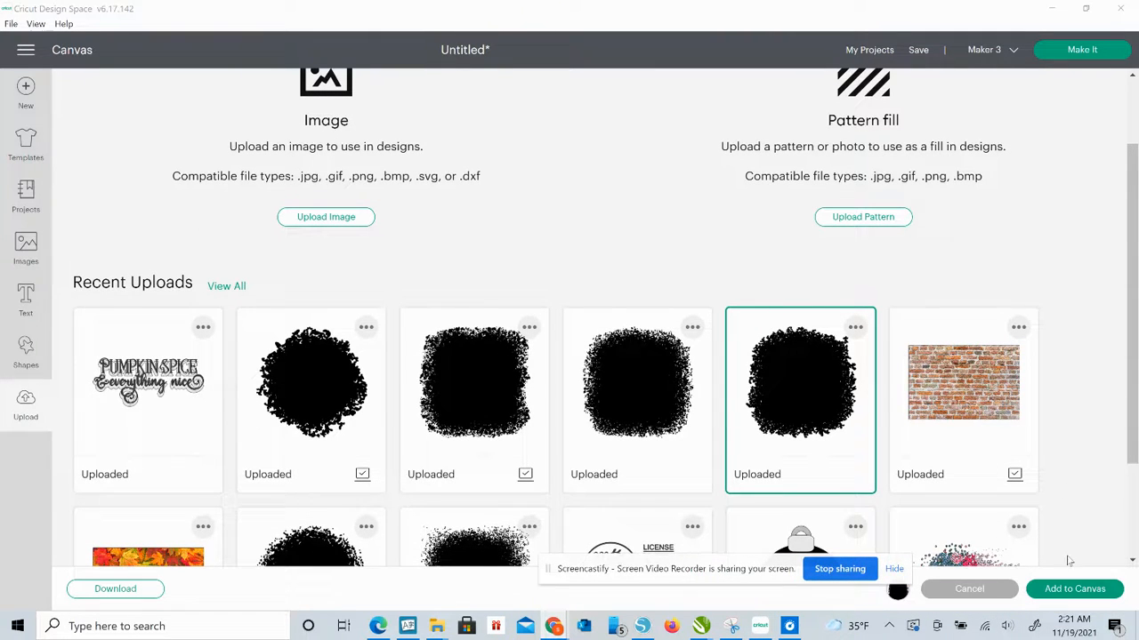
pyautogui.click(1074, 589)
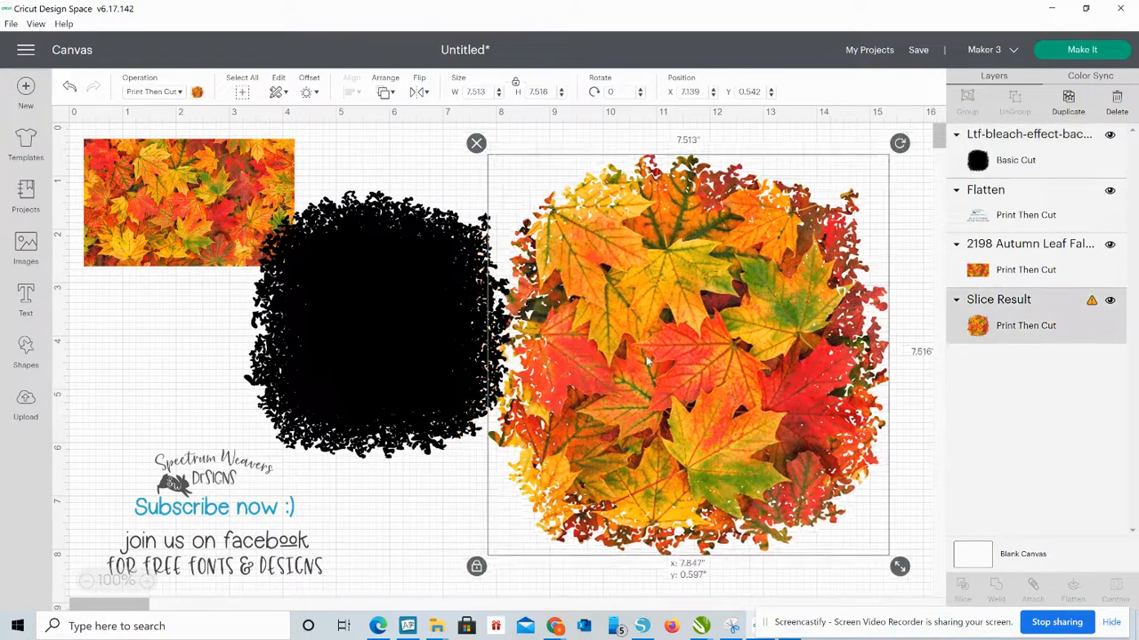
# Delete the finished sliced leaf design, shift the leaf photo right, and drag the square onto it.
pyautogui.click(1116, 102)
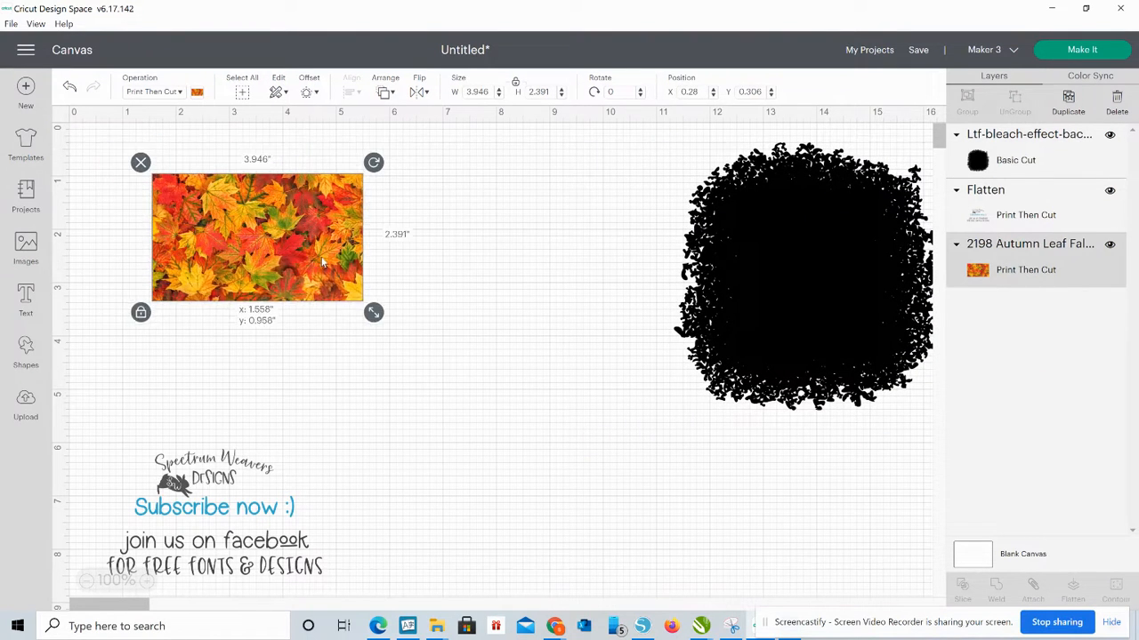
pyautogui.moveTo(256, 238); pyautogui.dragTo(372, 245)
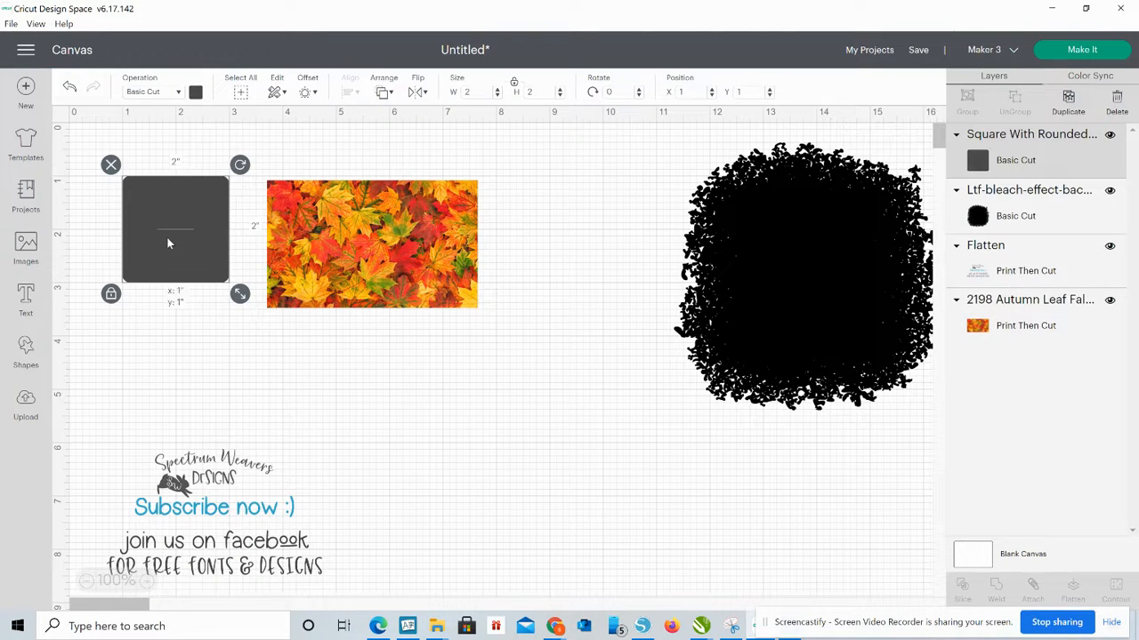
pyautogui.moveTo(175, 230); pyautogui.dragTo(265, 214)
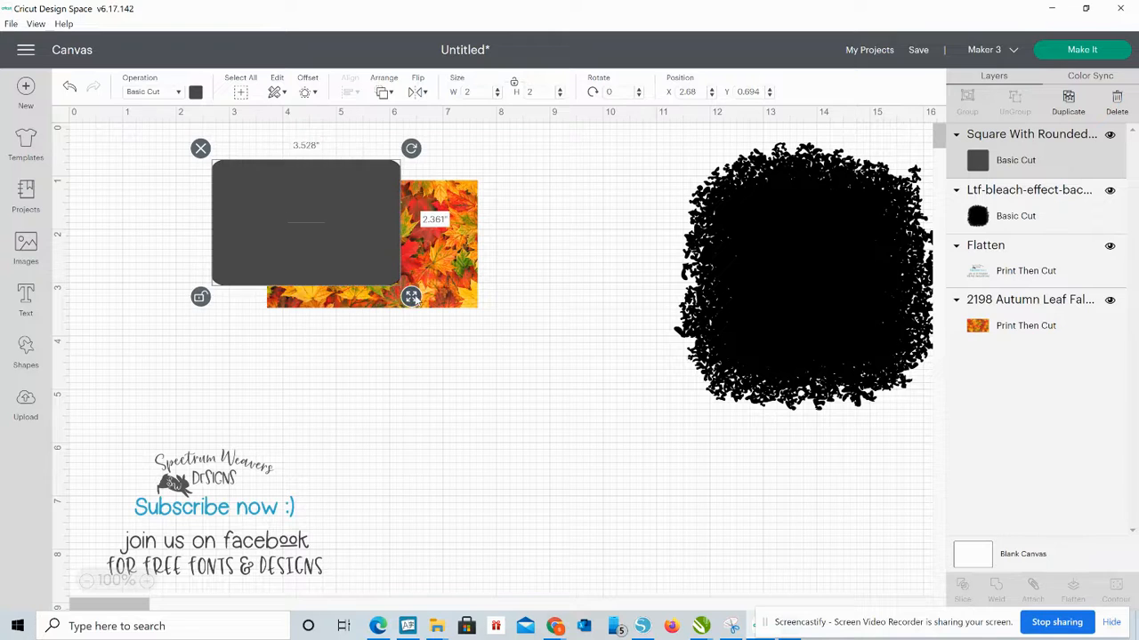
# Stretch the gray rounded rectangle to about 5.2 by 2.7 inches covering the leaf photo.
pyautogui.moveTo(411, 296); pyautogui.dragTo(525, 339)
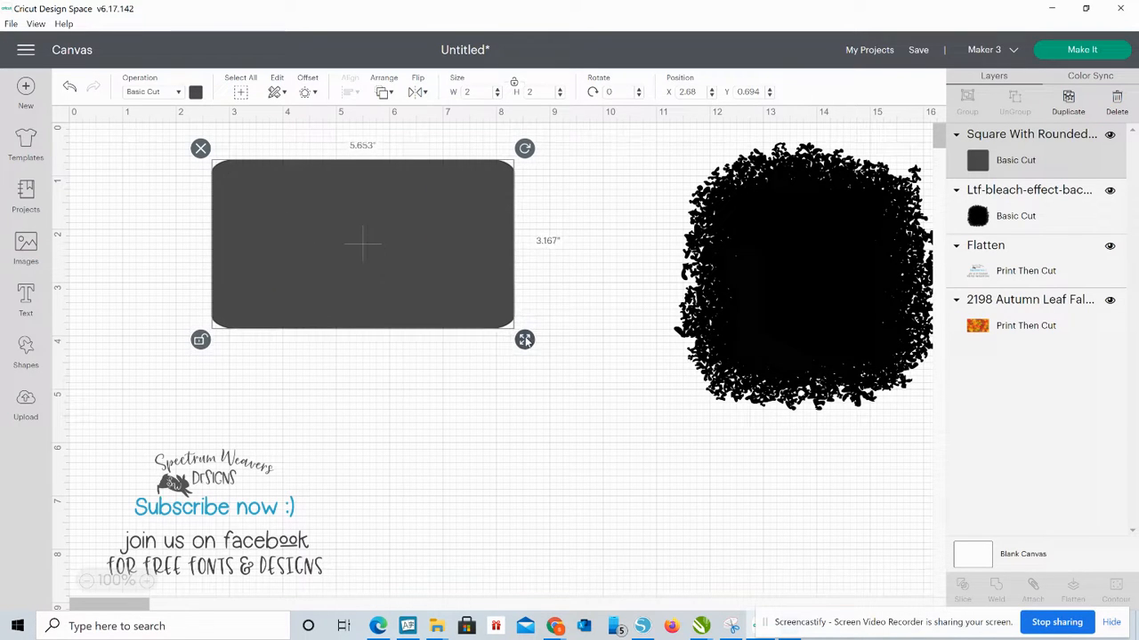
pyautogui.moveTo(525, 339); pyautogui.dragTo(494, 335)
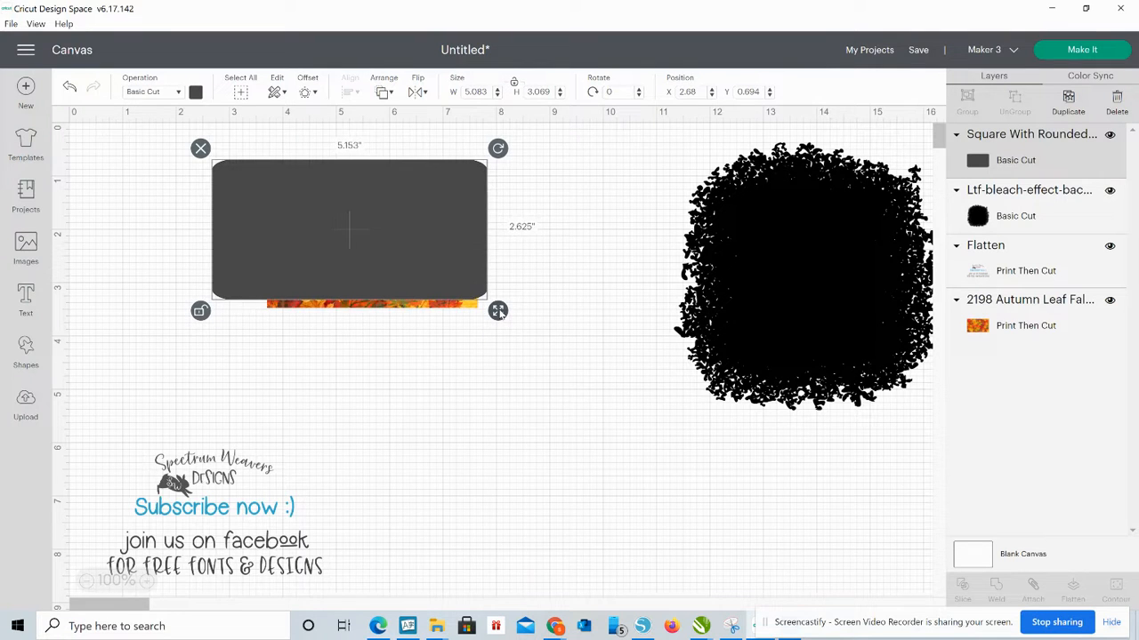
pyautogui.moveTo(498, 311); pyautogui.dragTo(506, 332)
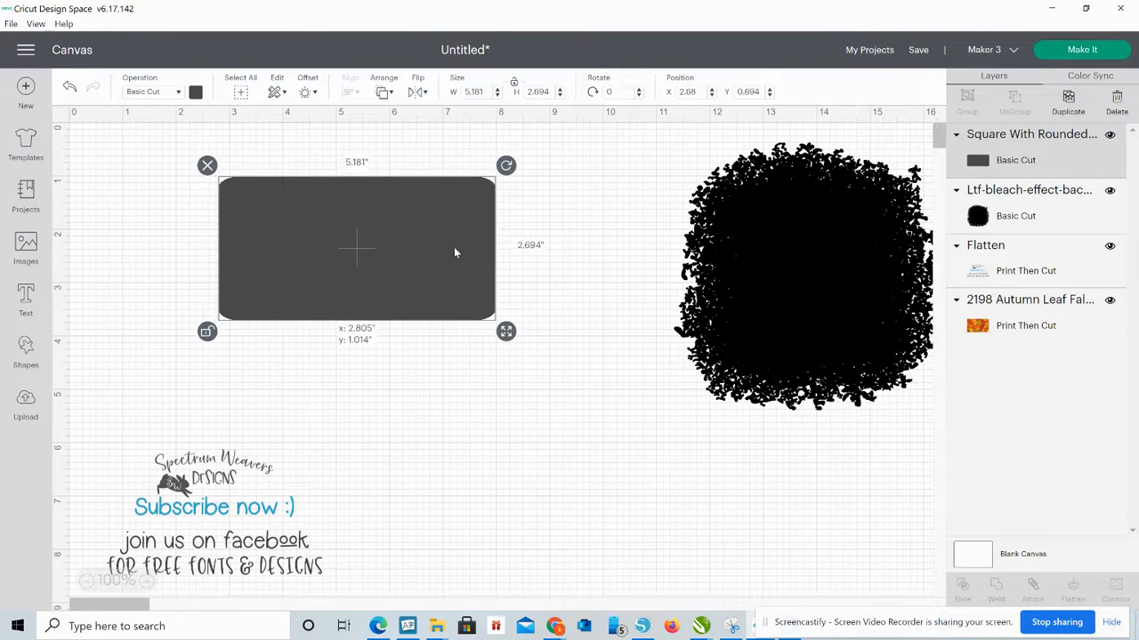
pyautogui.moveTo(356, 250); pyautogui.dragTo(397, 242)
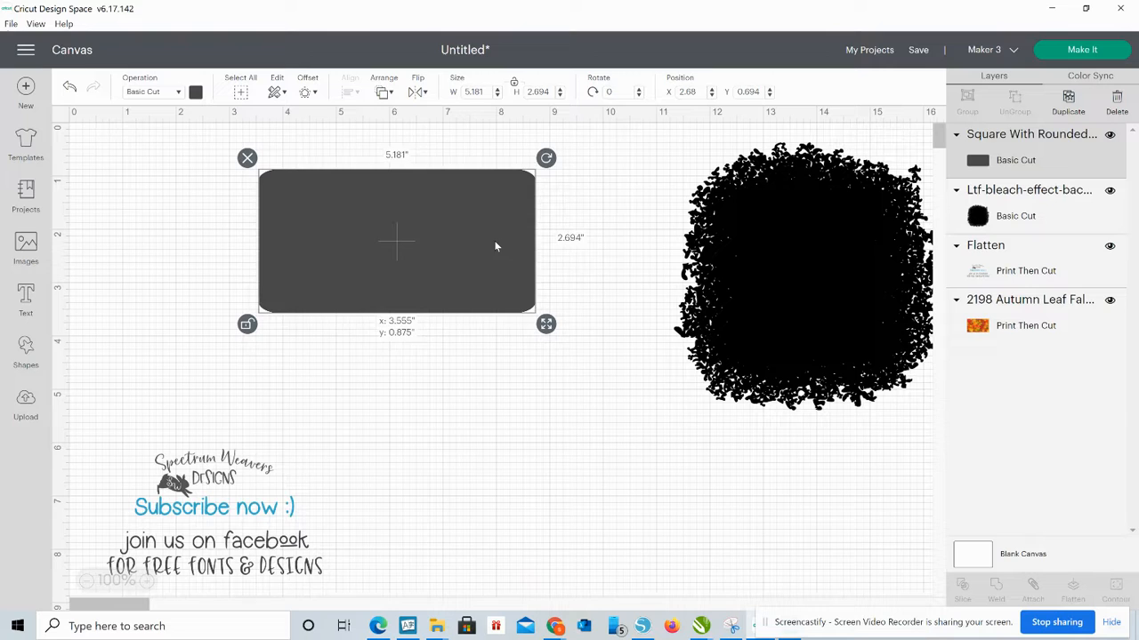
pyautogui.moveTo(546, 324); pyautogui.dragTo(525, 324)
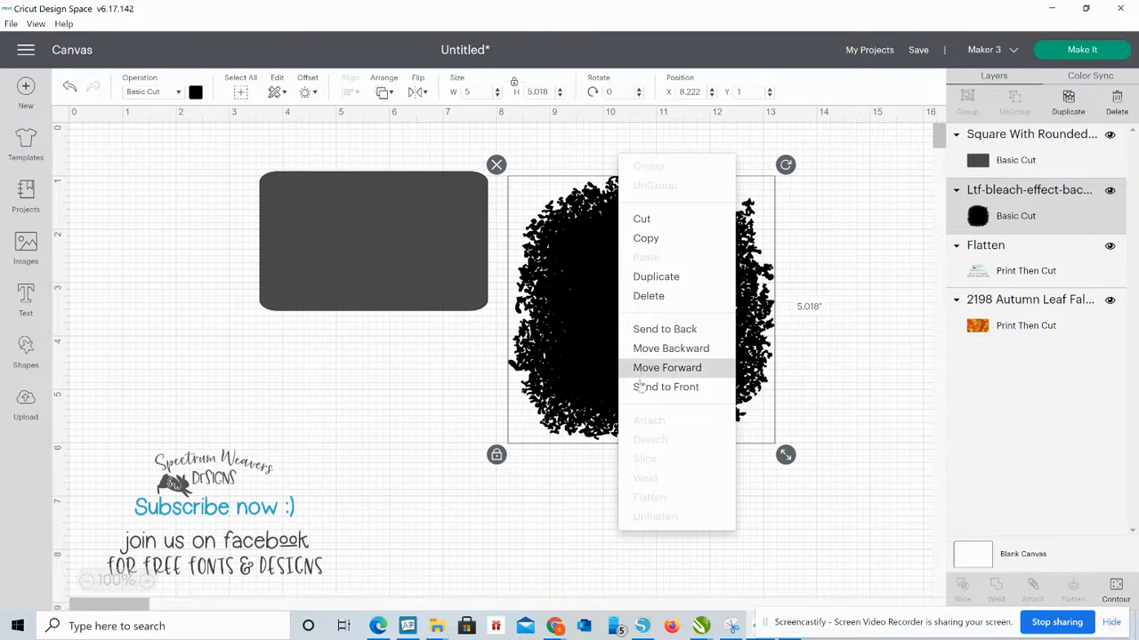
# Move the splatter shape forward, shrink it to about 2.4 inches, and centre it on the rectangle.
pyautogui.click(666, 367)
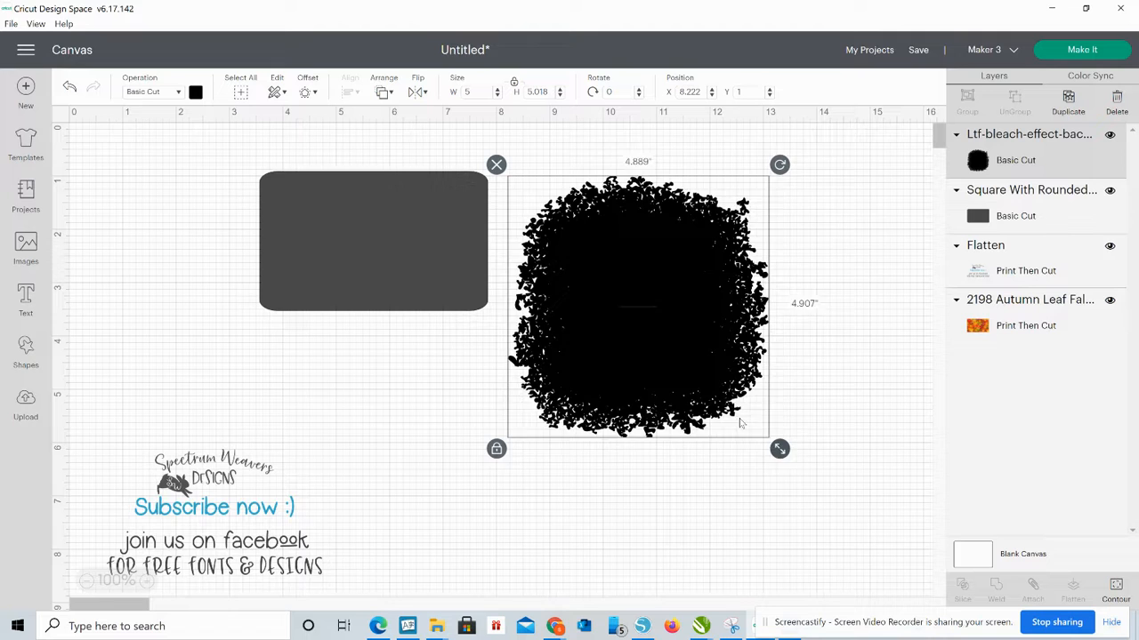
pyautogui.moveTo(779, 449); pyautogui.dragTo(693, 362)
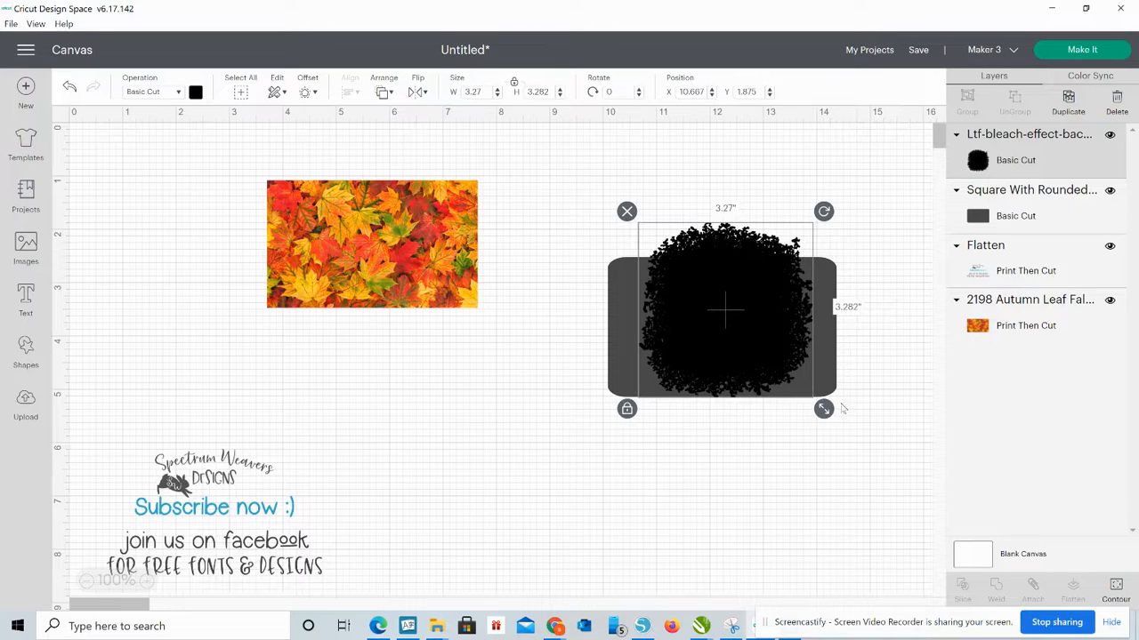
pyautogui.moveTo(823, 408); pyautogui.dragTo(775, 360)
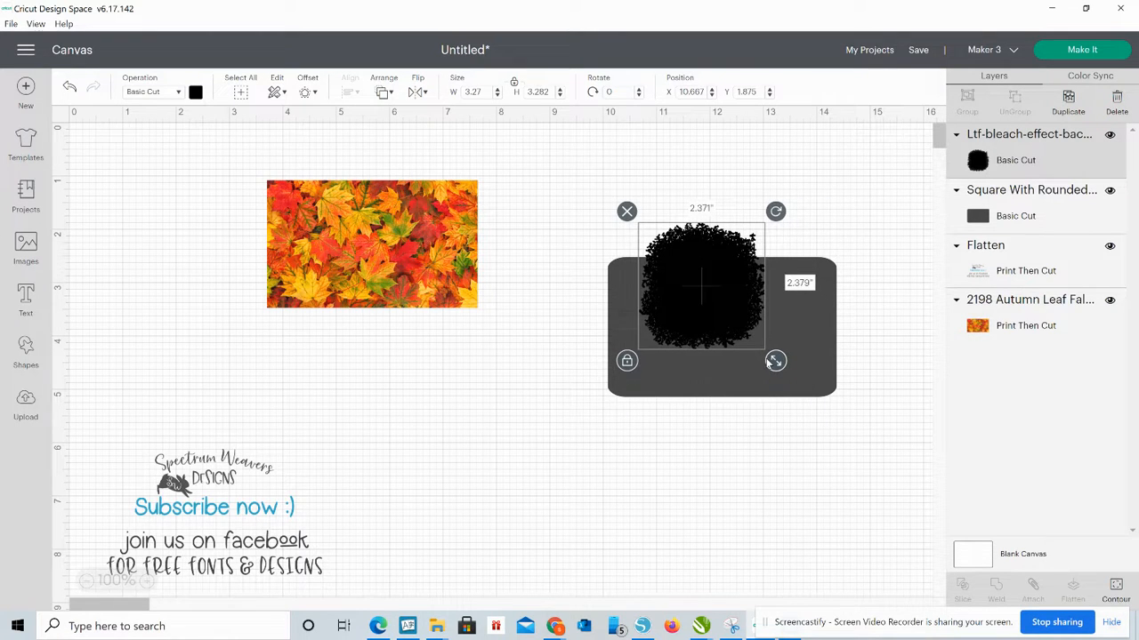
pyautogui.moveTo(775, 360); pyautogui.dragTo(797, 383)
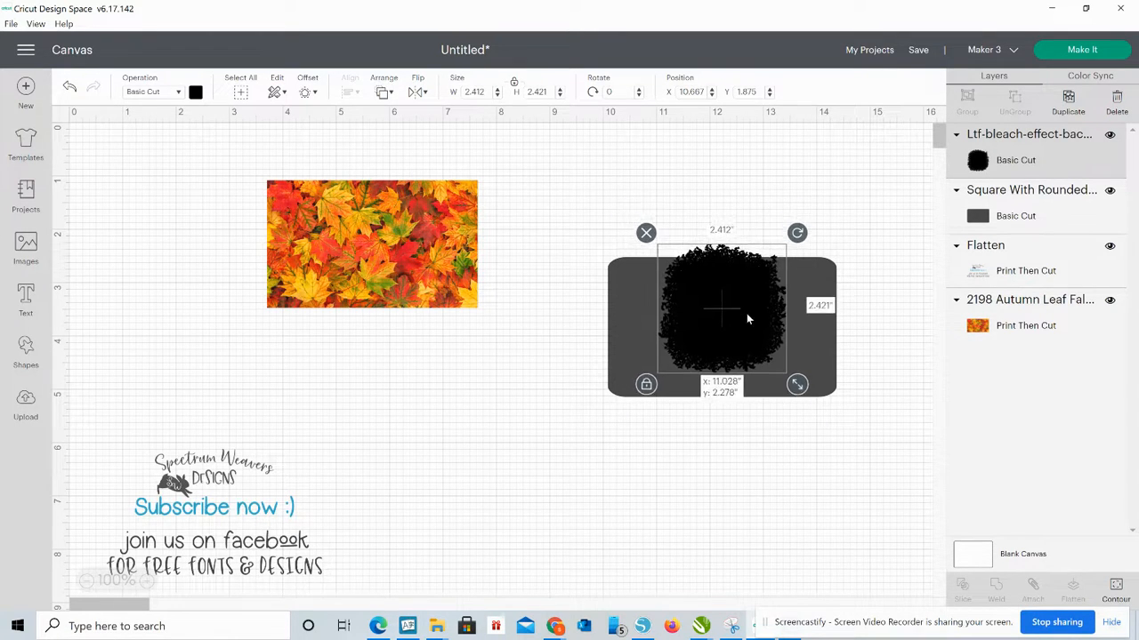
pyautogui.moveTo(722, 316); pyautogui.dragTo(722, 331)
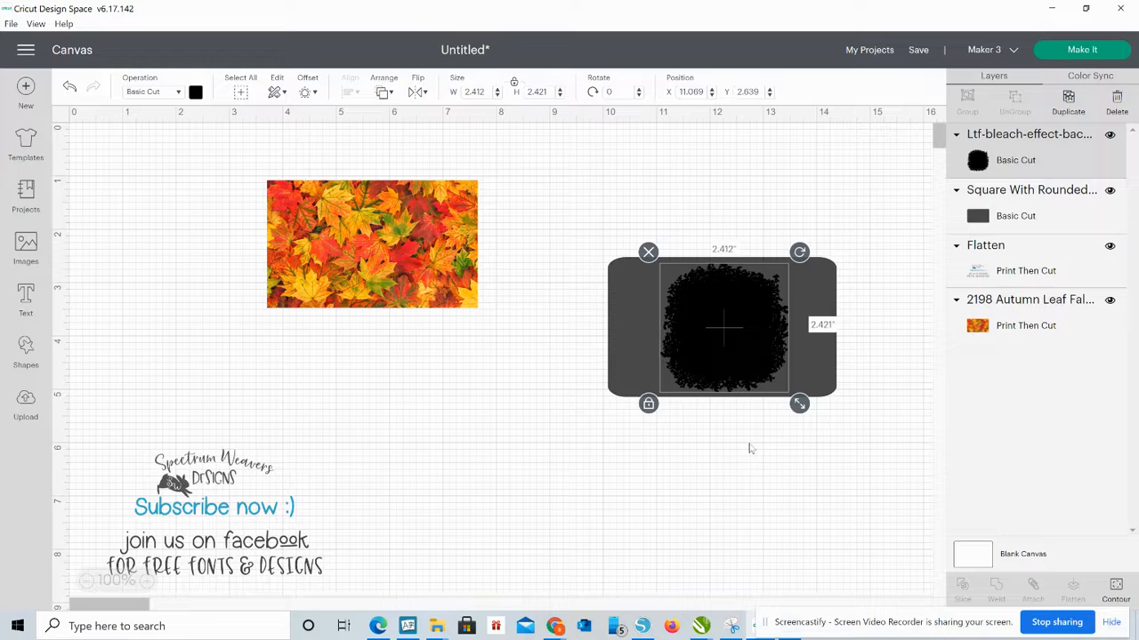
pyautogui.click(768, 453)
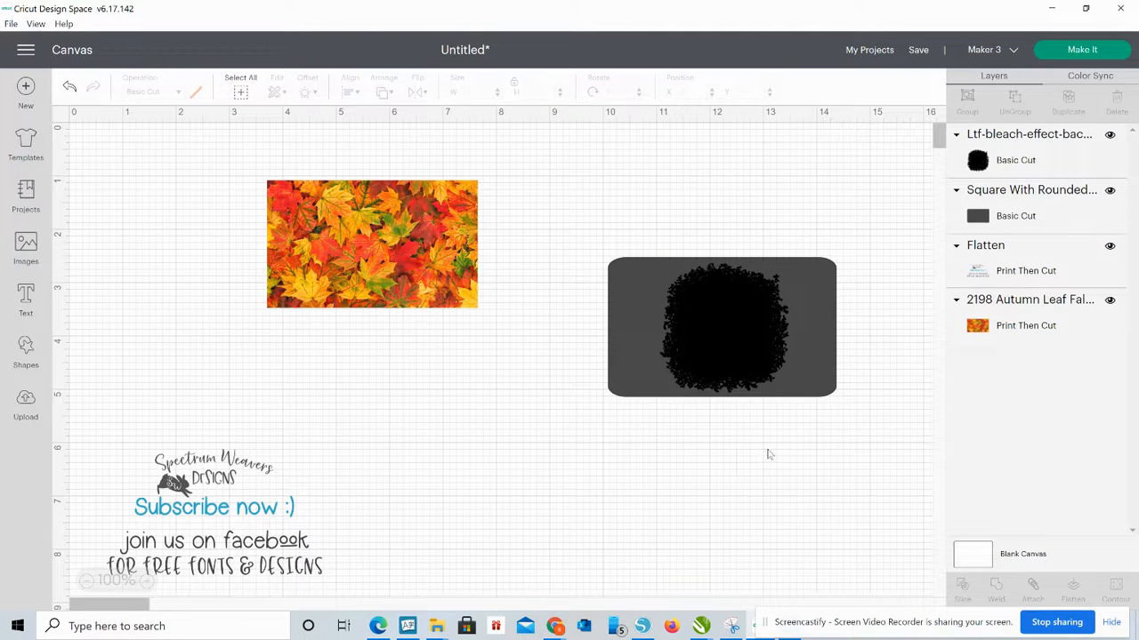
pyautogui.click(721, 327)
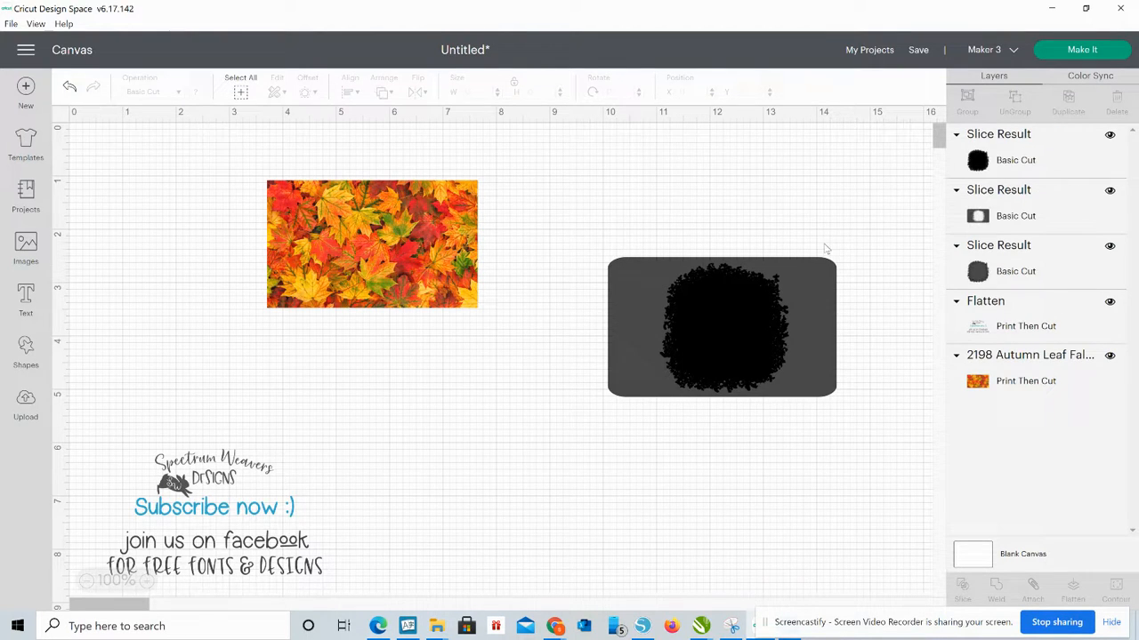
# Drag the sliced rectangle stencil over the leaf photo and select both together.
pyautogui.click(722, 327)
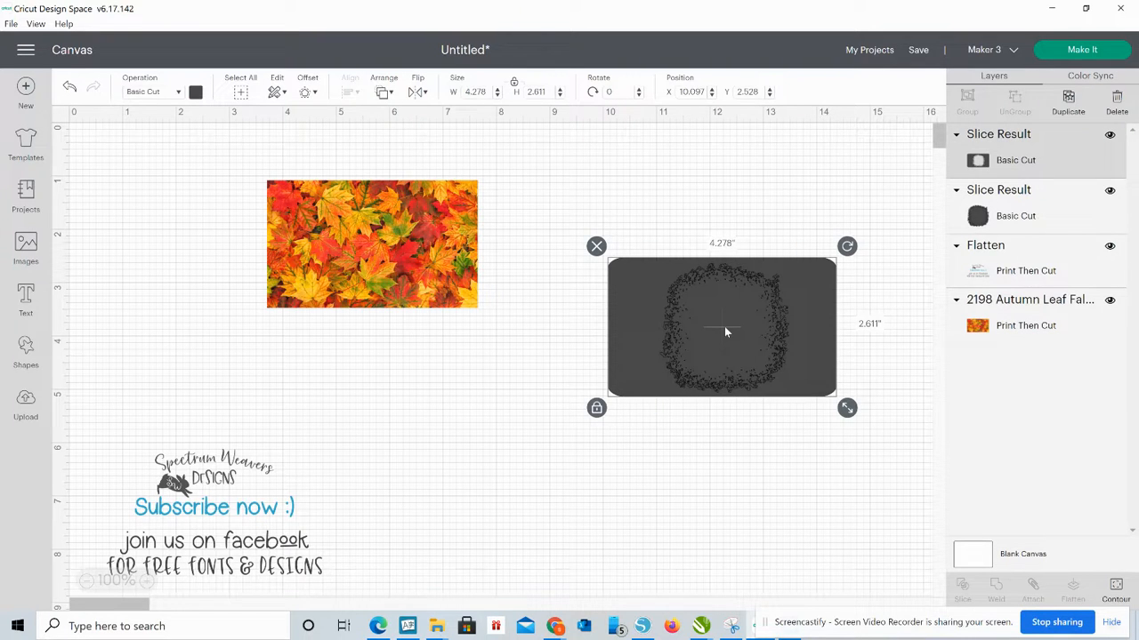
pyautogui.moveTo(720, 327); pyautogui.dragTo(587, 436)
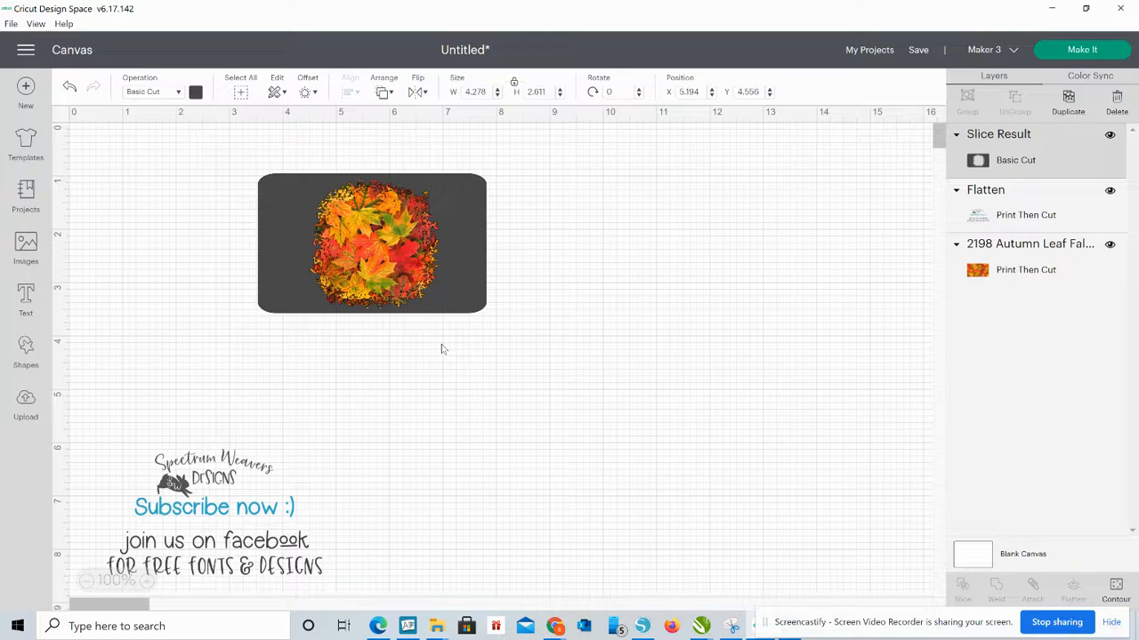
pyautogui.click(371, 243)
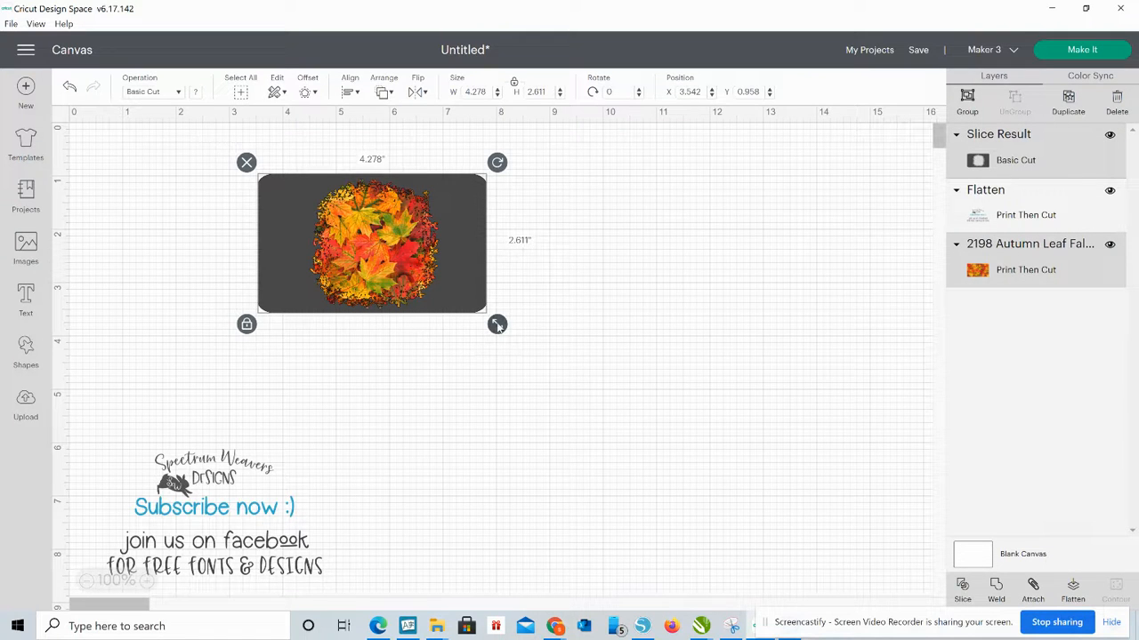
# Scale the photo and stencil to about 8.5 by 5.2 inches, aligning the stencil over the photo edges.
pyautogui.moveTo(498, 324); pyautogui.dragTo(723, 461)
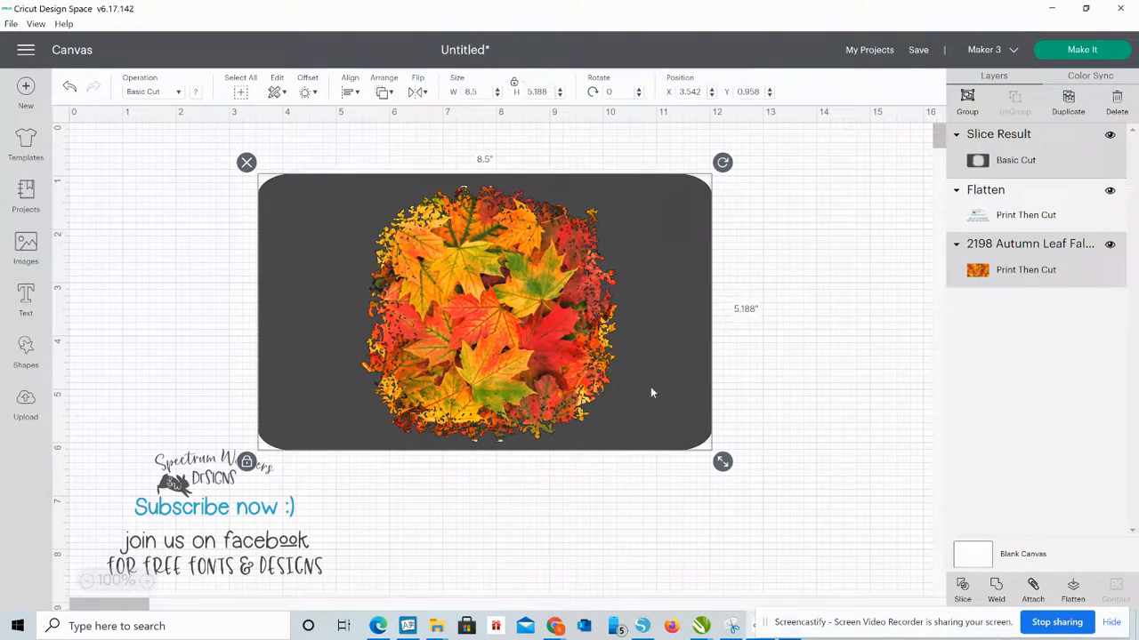
pyautogui.moveTo(485, 312); pyautogui.dragTo(589, 315)
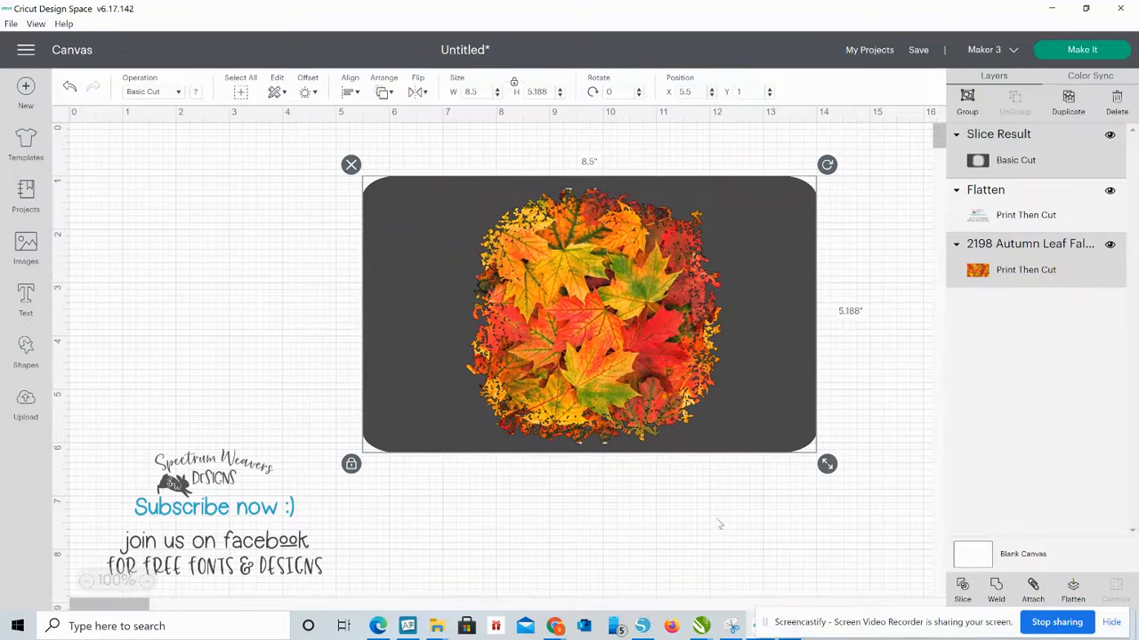
pyautogui.moveTo(587, 315); pyautogui.dragTo(563, 316)
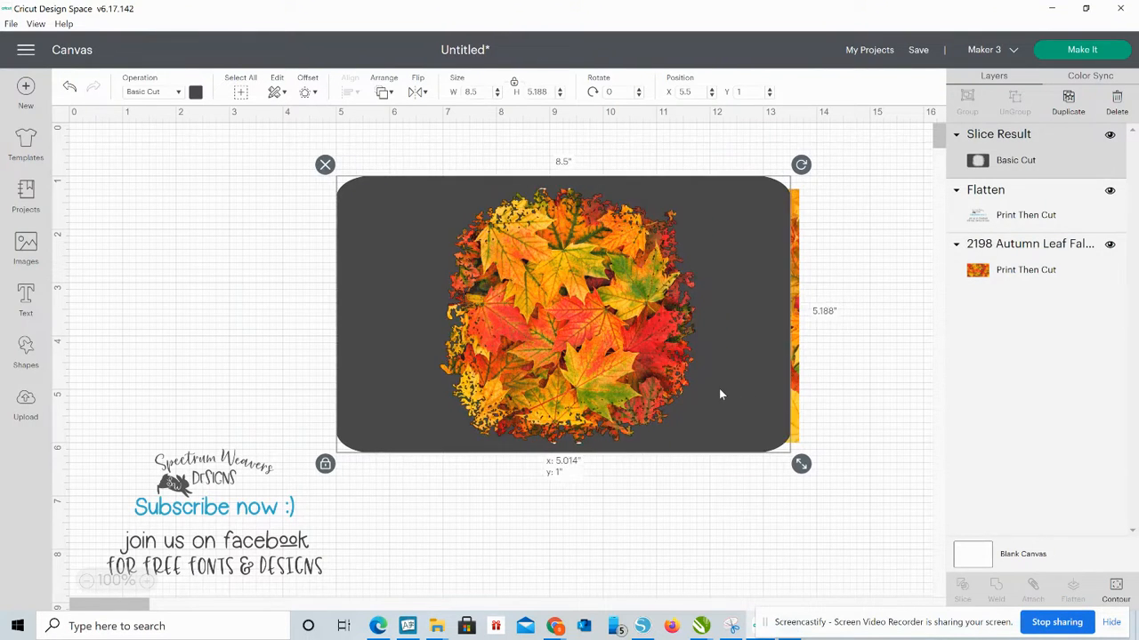
pyautogui.moveTo(563, 312); pyautogui.dragTo(601, 309)
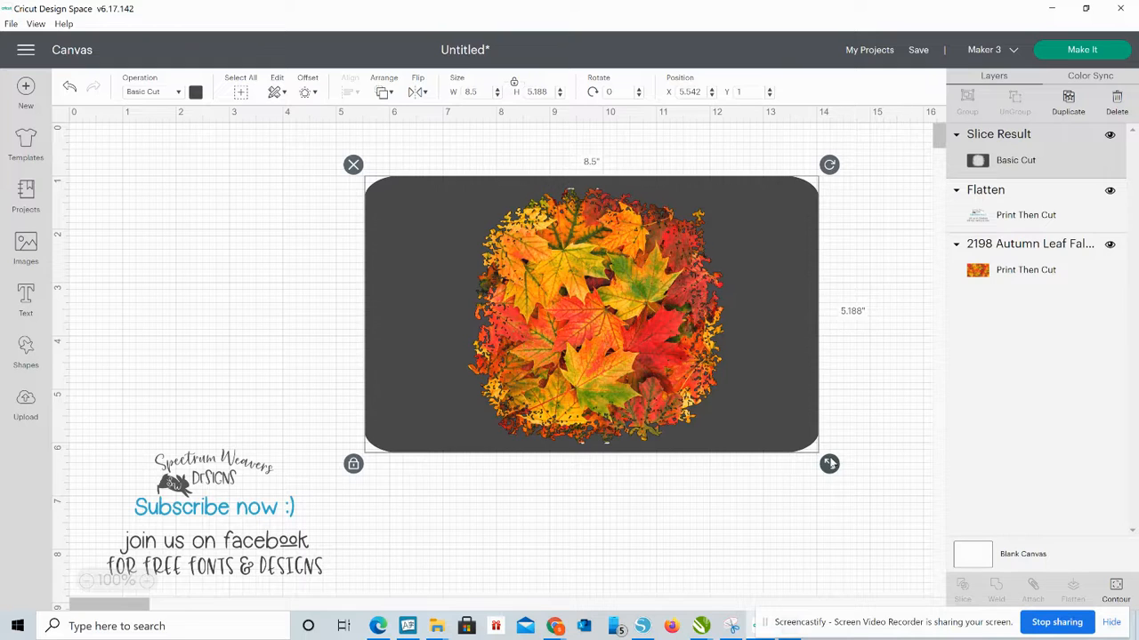
pyautogui.moveTo(829, 464); pyautogui.dragTo(825, 461)
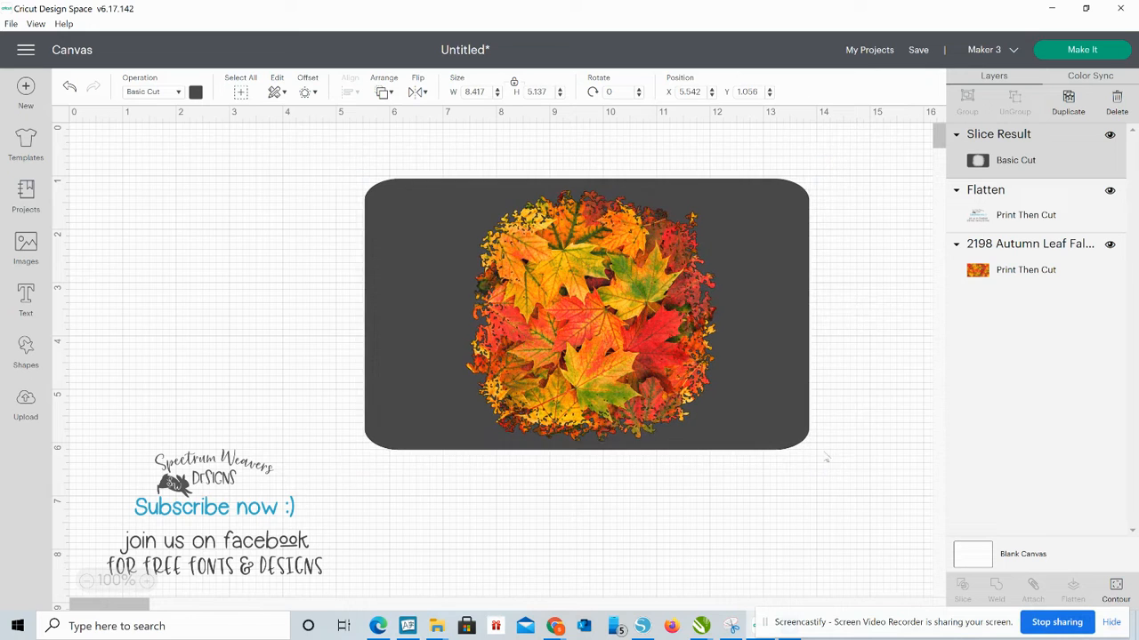
# Slice the stencil with the leaf photo, then enlarge the distressed leaf square to about 6.9 inches.
pyautogui.click(648, 509)
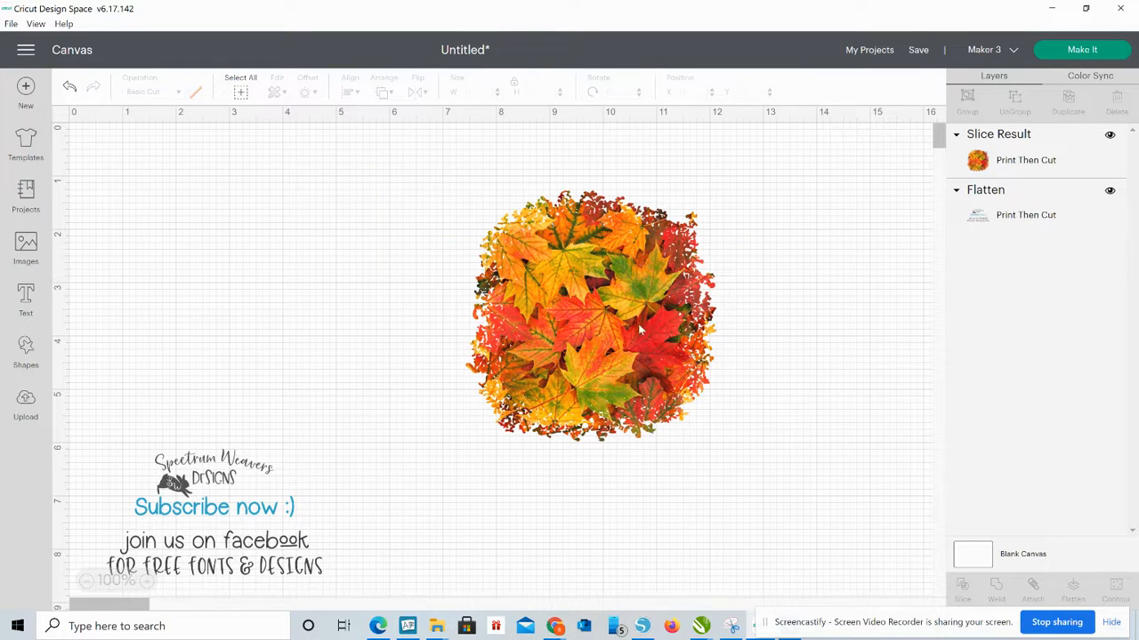
pyautogui.click(592, 316)
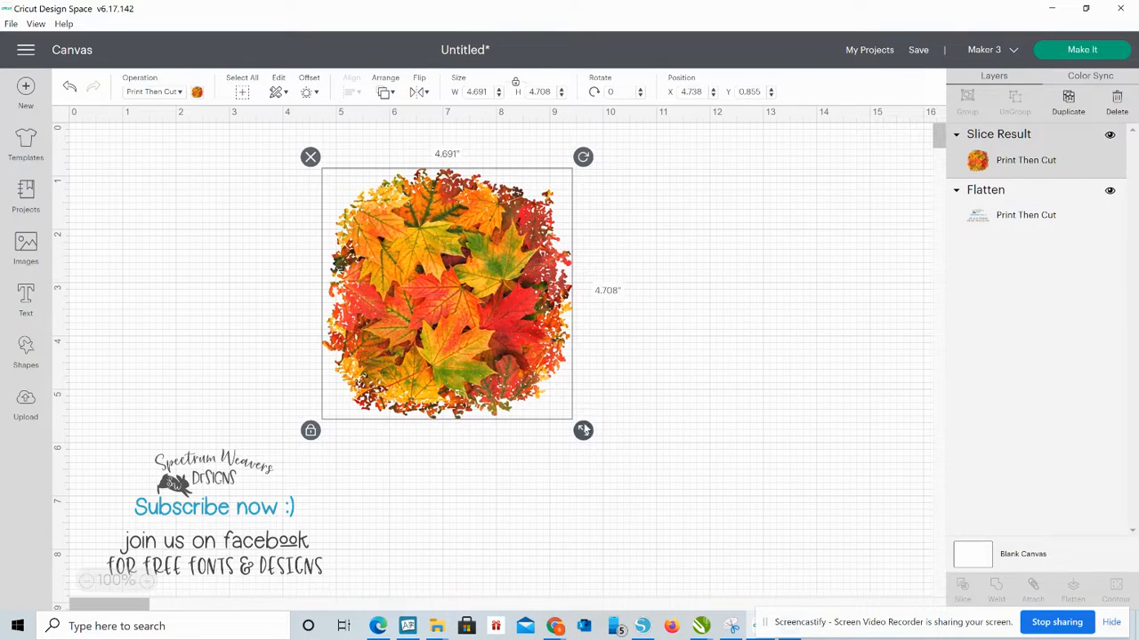
pyautogui.moveTo(583, 429); pyautogui.dragTo(699, 545)
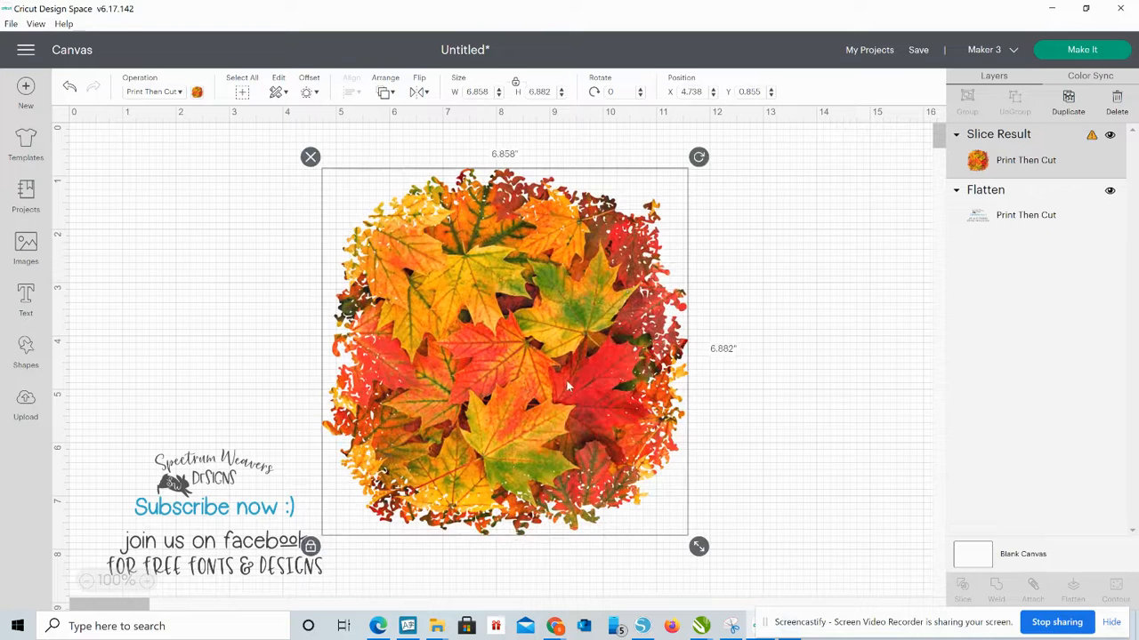
pyautogui.moveTo(504, 347); pyautogui.dragTo(589, 347)
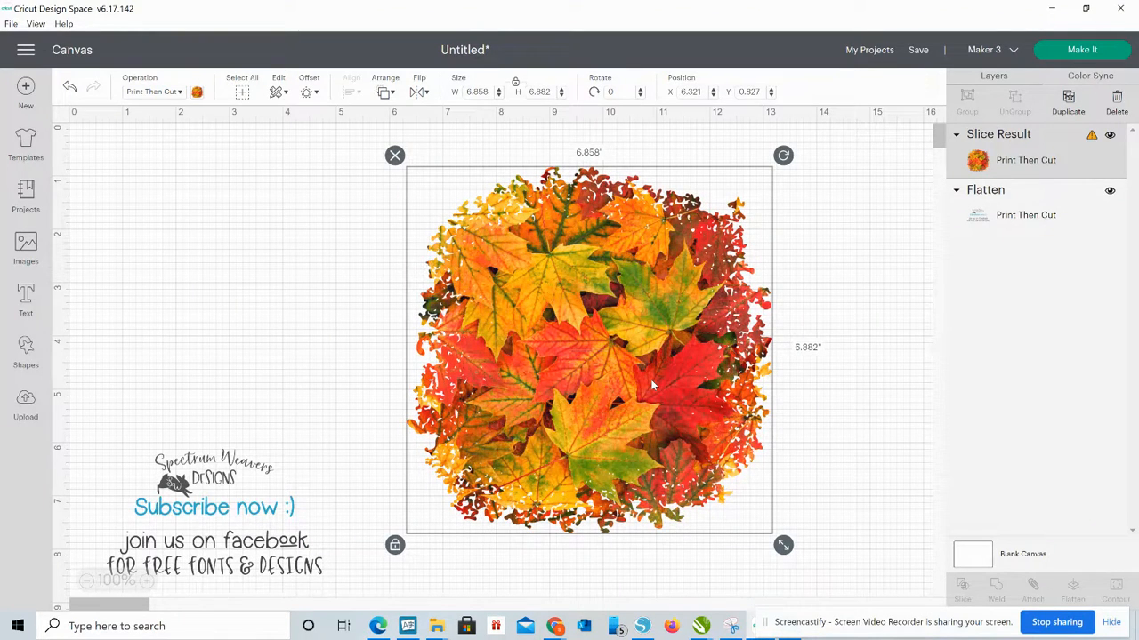
pyautogui.moveTo(523, 225)
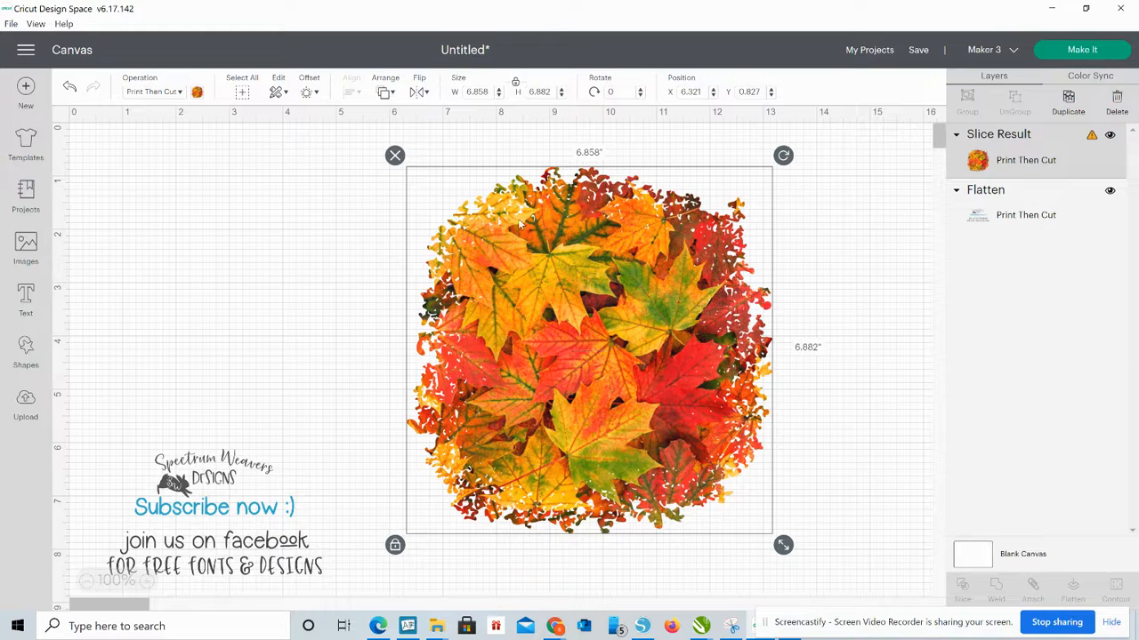